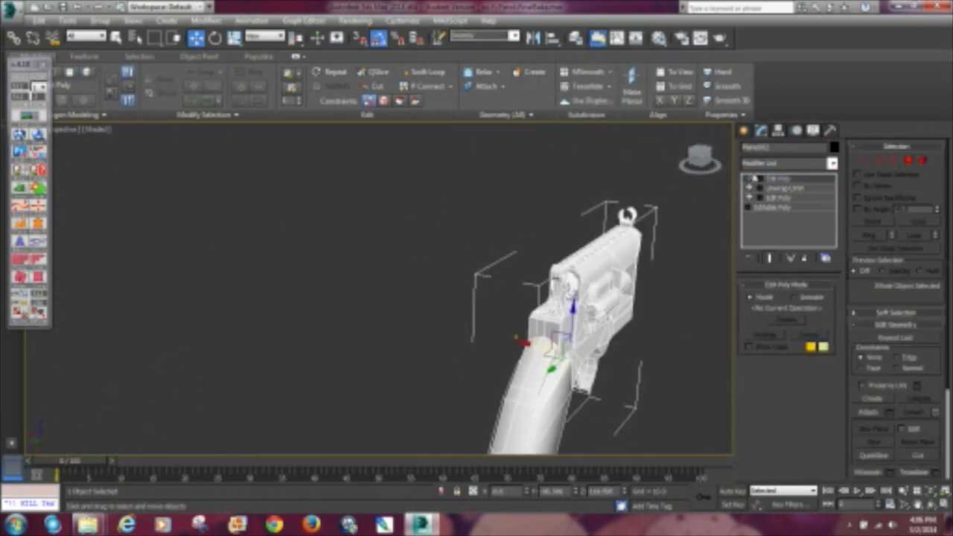
# Add a Projection modifier on top of the low-poly gun's Edit Poly stack.
pyautogui.moveTo(581, 312); pyautogui.dragTo(648, 268)
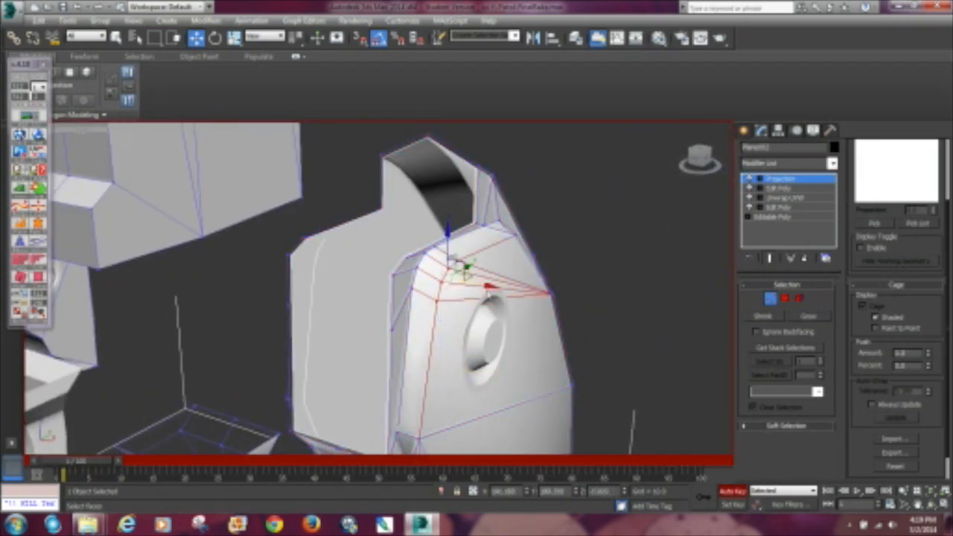
# Move the cage vertices near the round-hole block outward so the cage encloses it.
pyautogui.moveTo(461, 268); pyautogui.dragTo(494, 309)
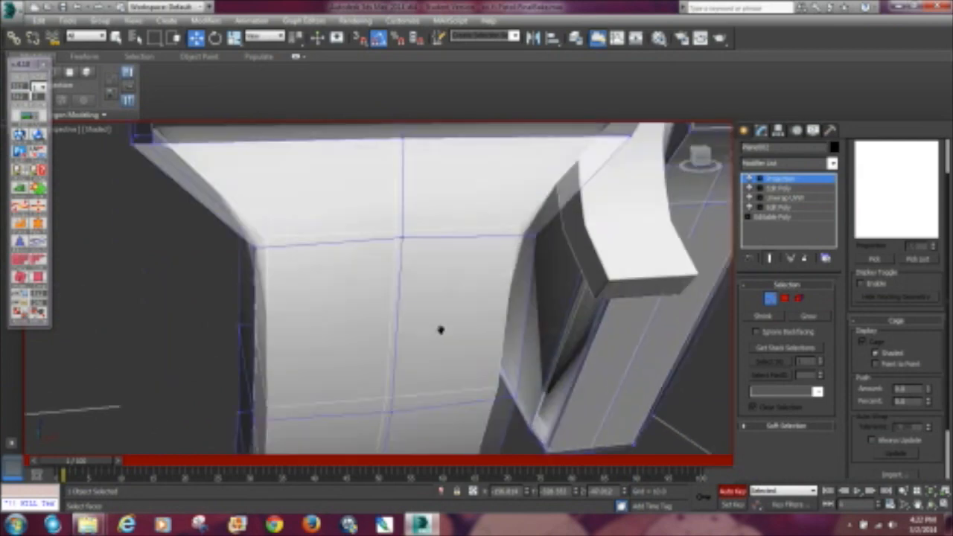
pyautogui.moveTo(439, 330); pyautogui.dragTo(569, 340)
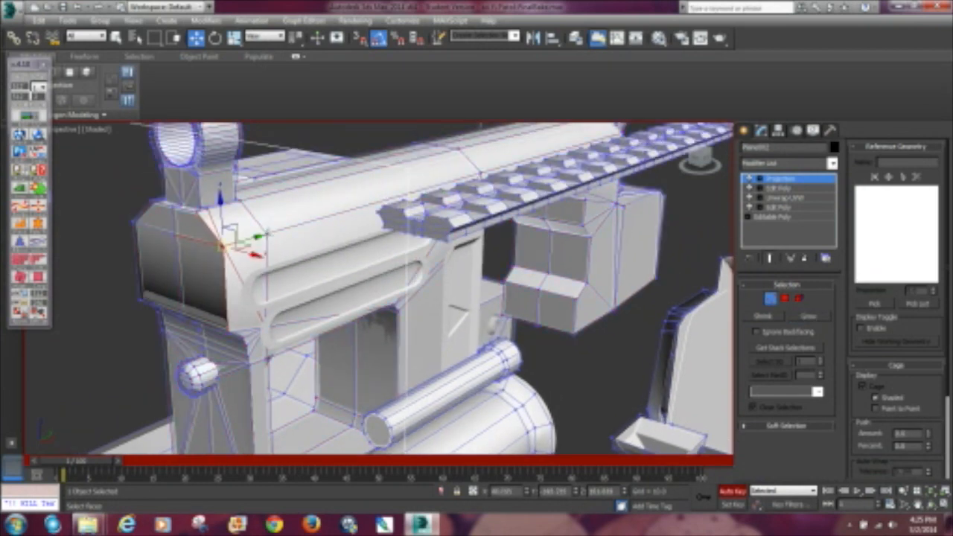
pyautogui.scroll(3)
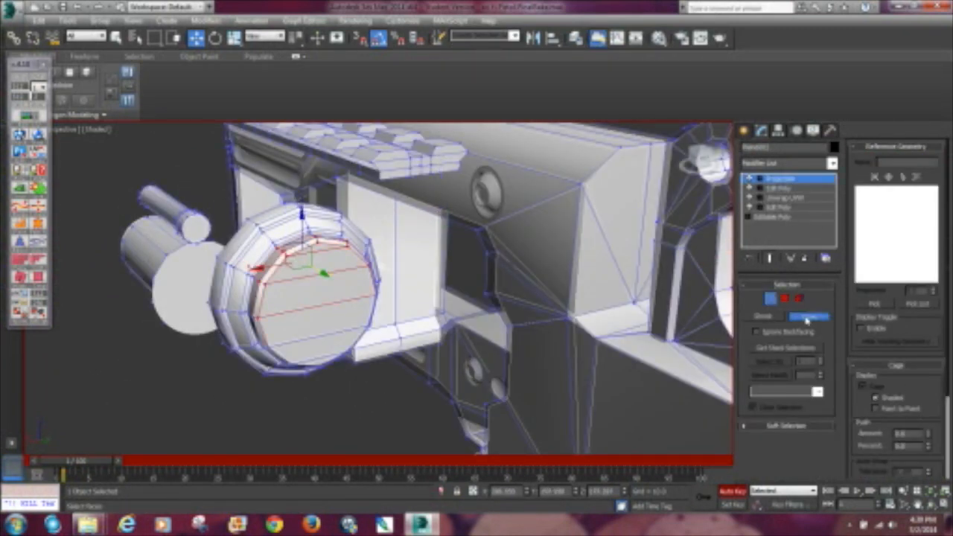
# Grow the cage vertex selection around the round end cap to neighbouring vertices.
pyautogui.click(809, 316)
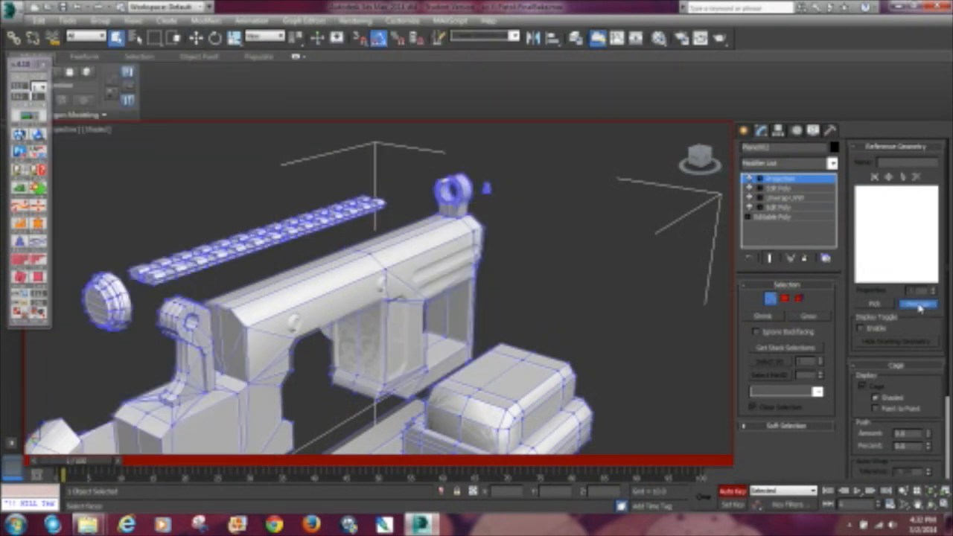
# Pick the high-poly parts as reference geometry and bring up the Render To Texture settings.
pyautogui.click(917, 305)
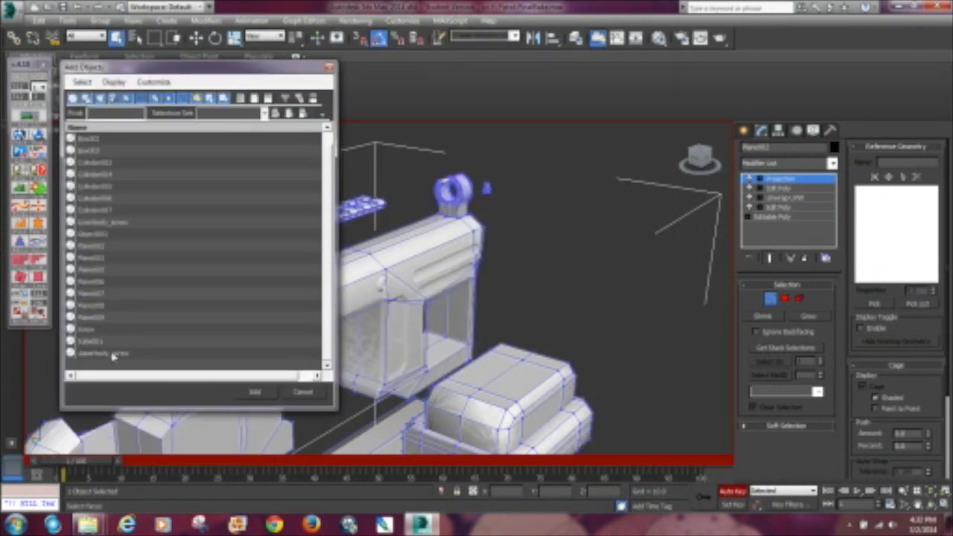
pyautogui.click(356, 21)
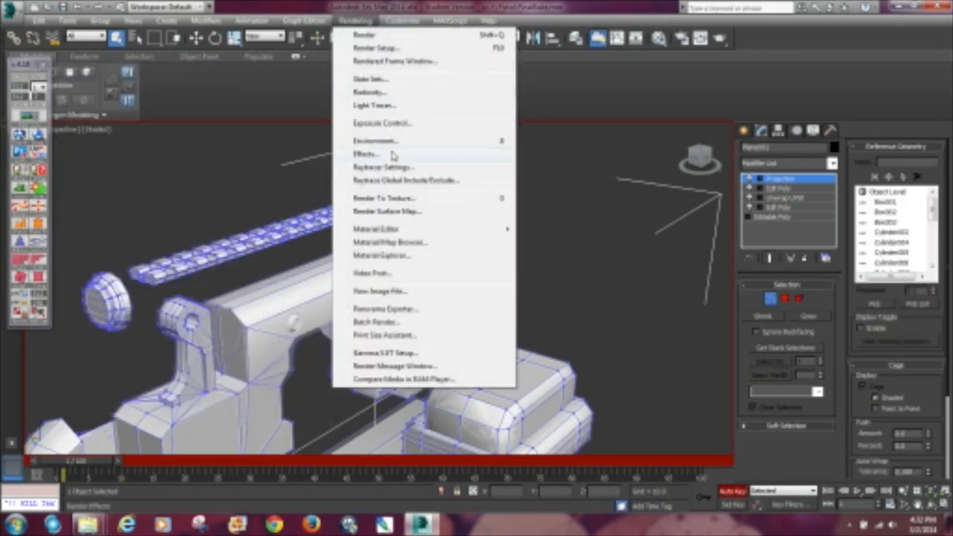
pyautogui.click(384, 198)
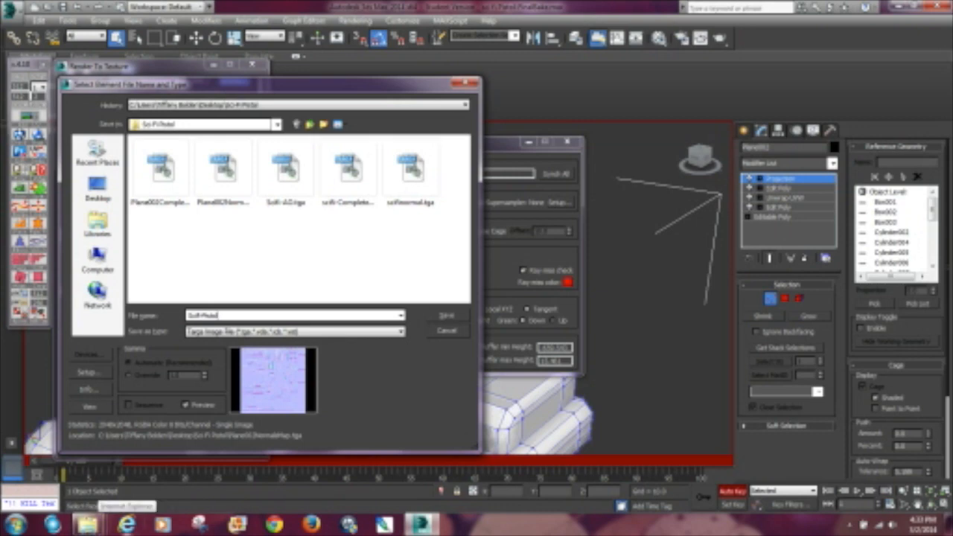
# Save the normal map output as a Targa file and confirm its image options for the bake.
pyautogui.click(447, 316)
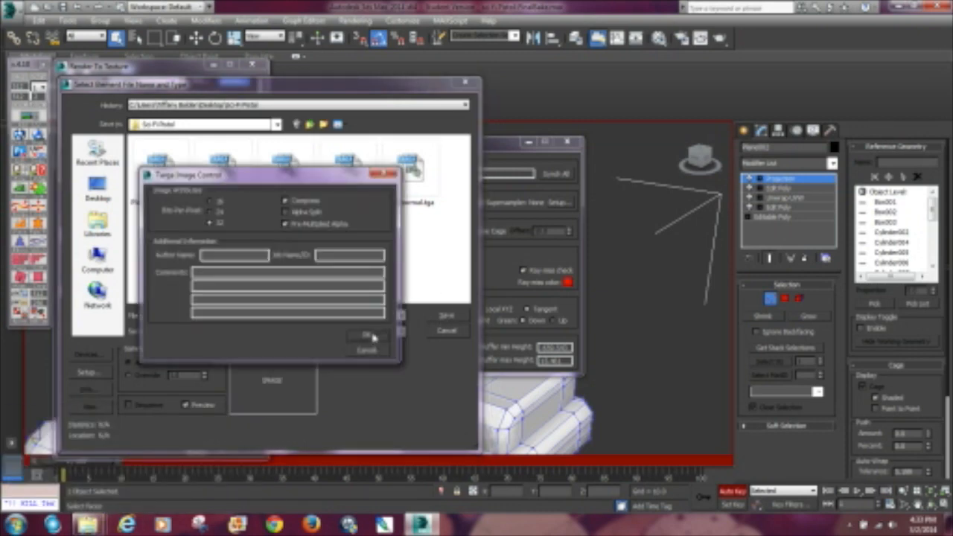
pyautogui.click(366, 335)
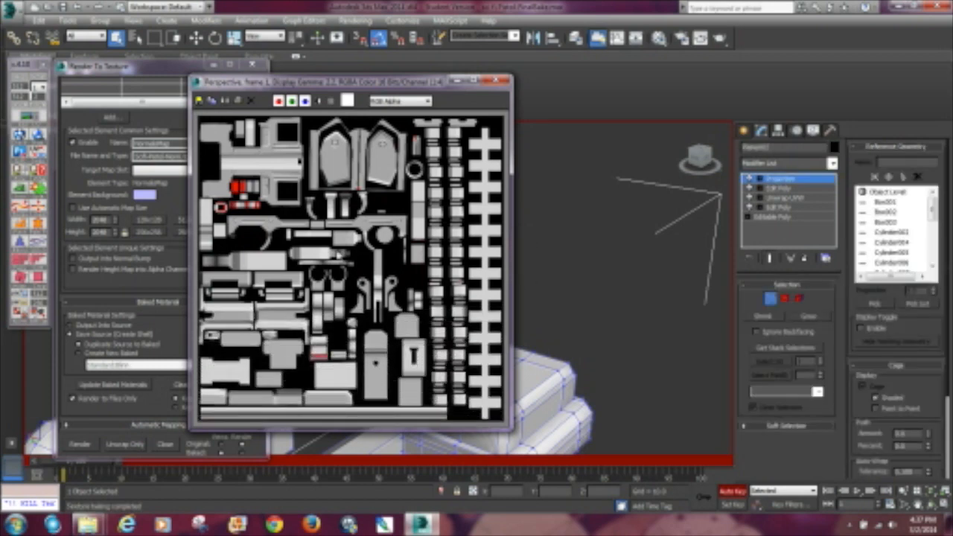
# Dismiss the baked map preview and return to the Perspective viewport.
pyautogui.click(495, 80)
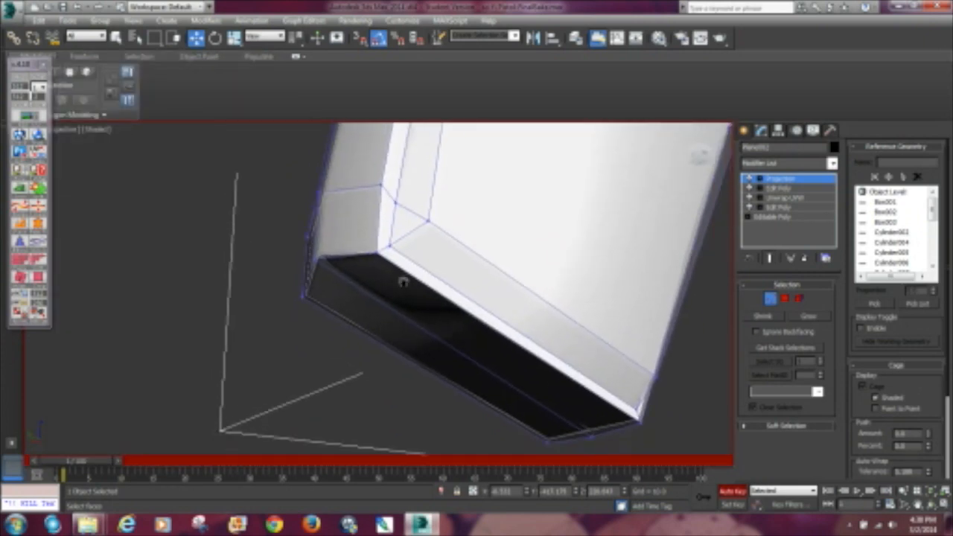
# Push the projection cage vertices outward around the gun before re-rendering the bake.
pyautogui.moveTo(402, 283); pyautogui.dragTo(209, 327)
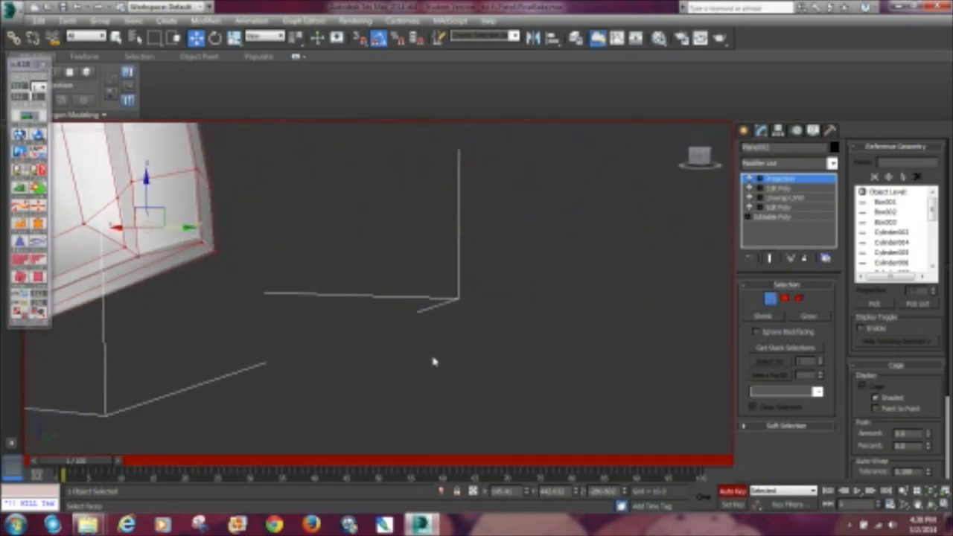
pyautogui.moveTo(434, 362); pyautogui.dragTo(280, 295)
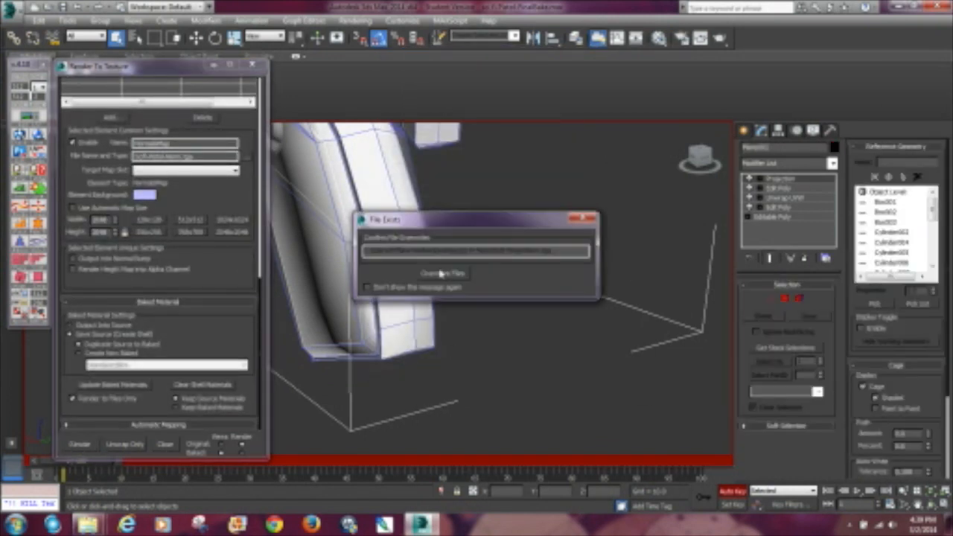
# Overwrite the existing normal map file for each re-bake until the fresh map is rendered.
pyautogui.click(444, 274)
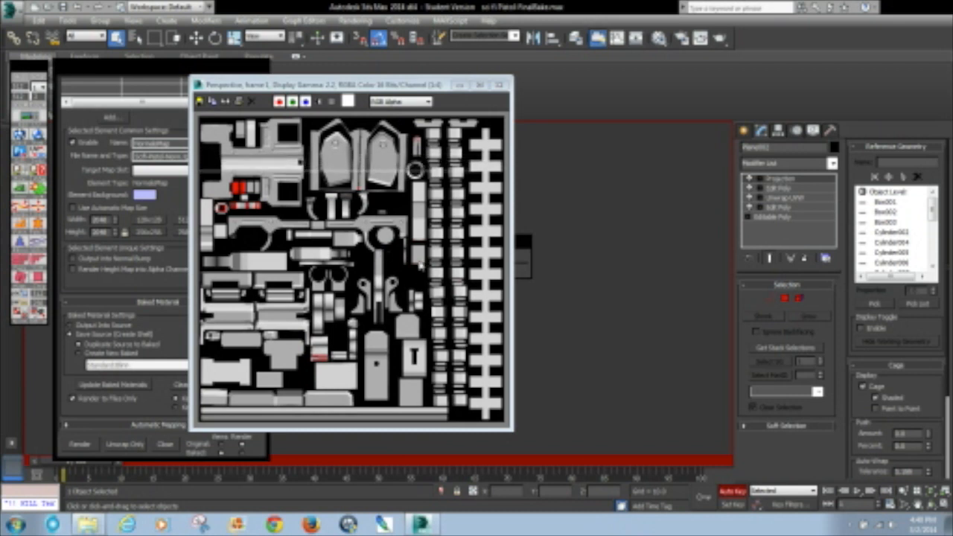
pyautogui.moveTo(596, 365)
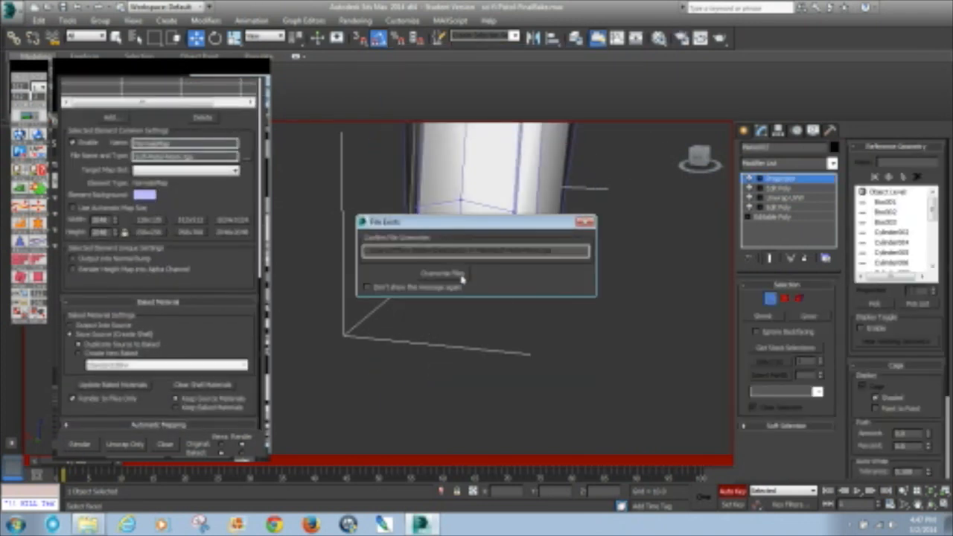
pyautogui.click(440, 274)
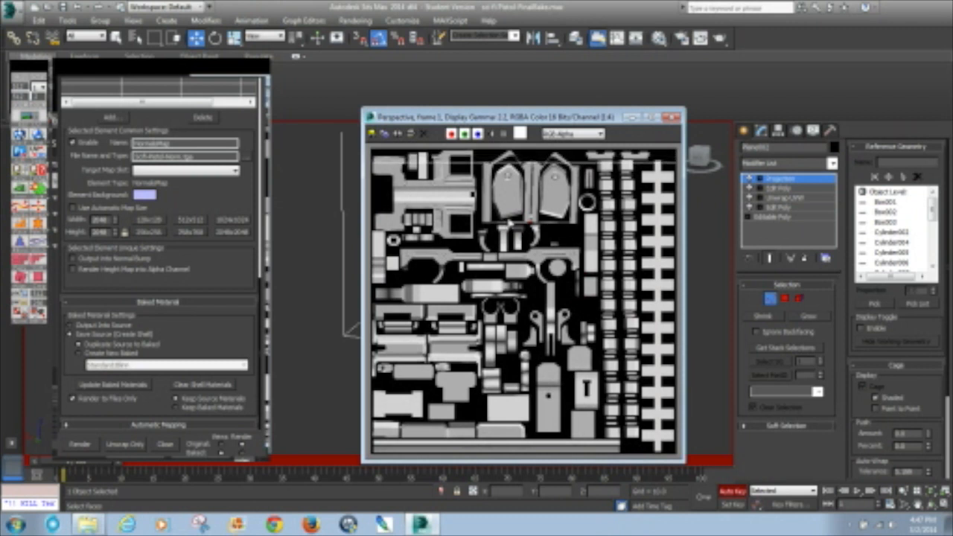